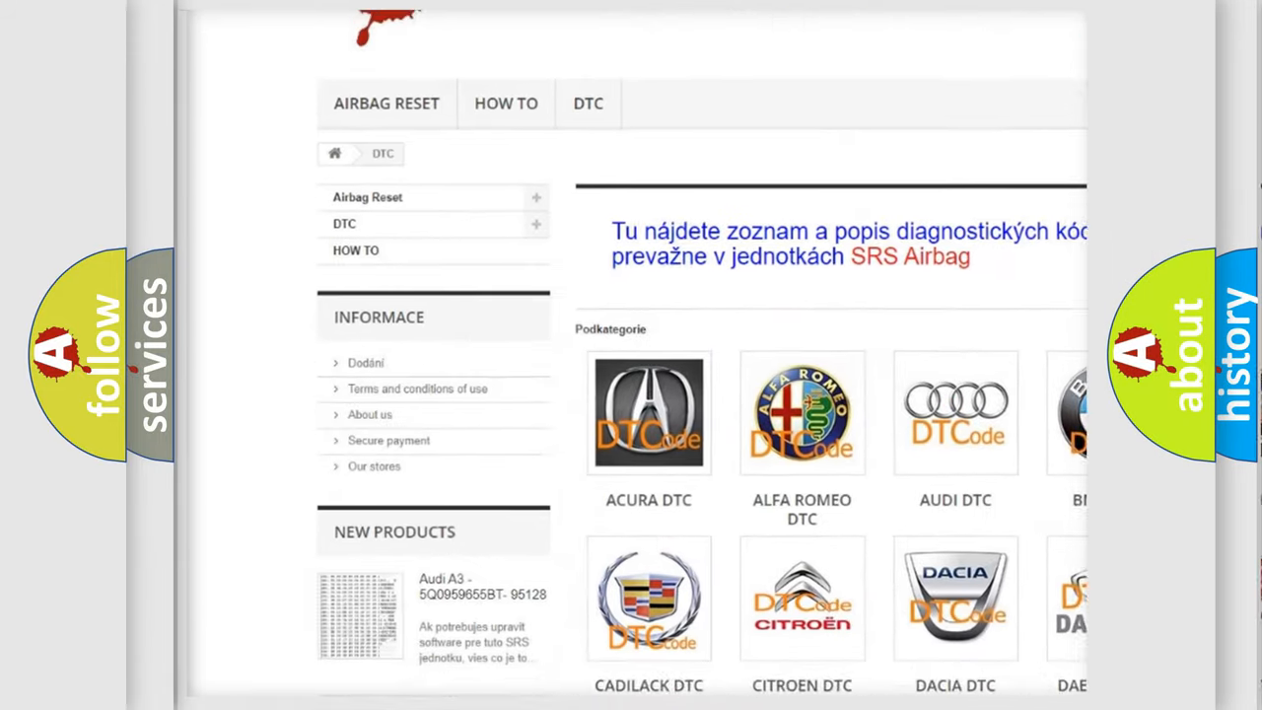
scroll("down", 3)
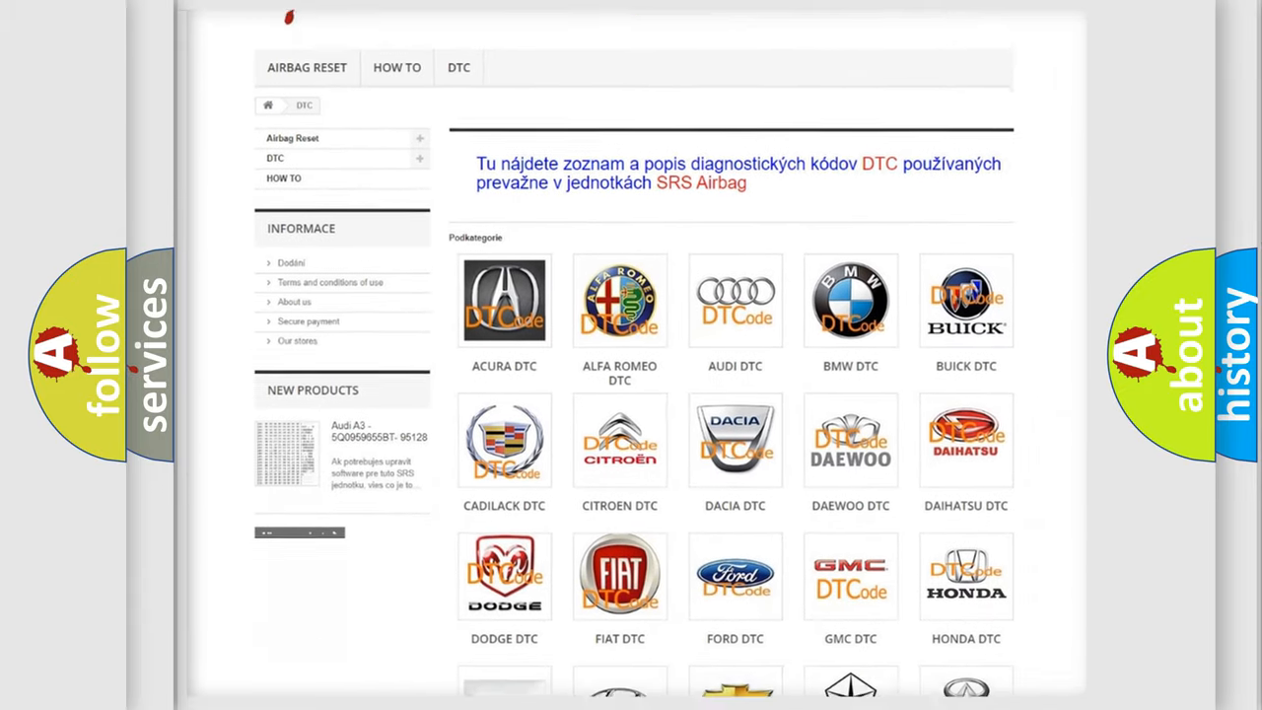
scroll("down", 3)
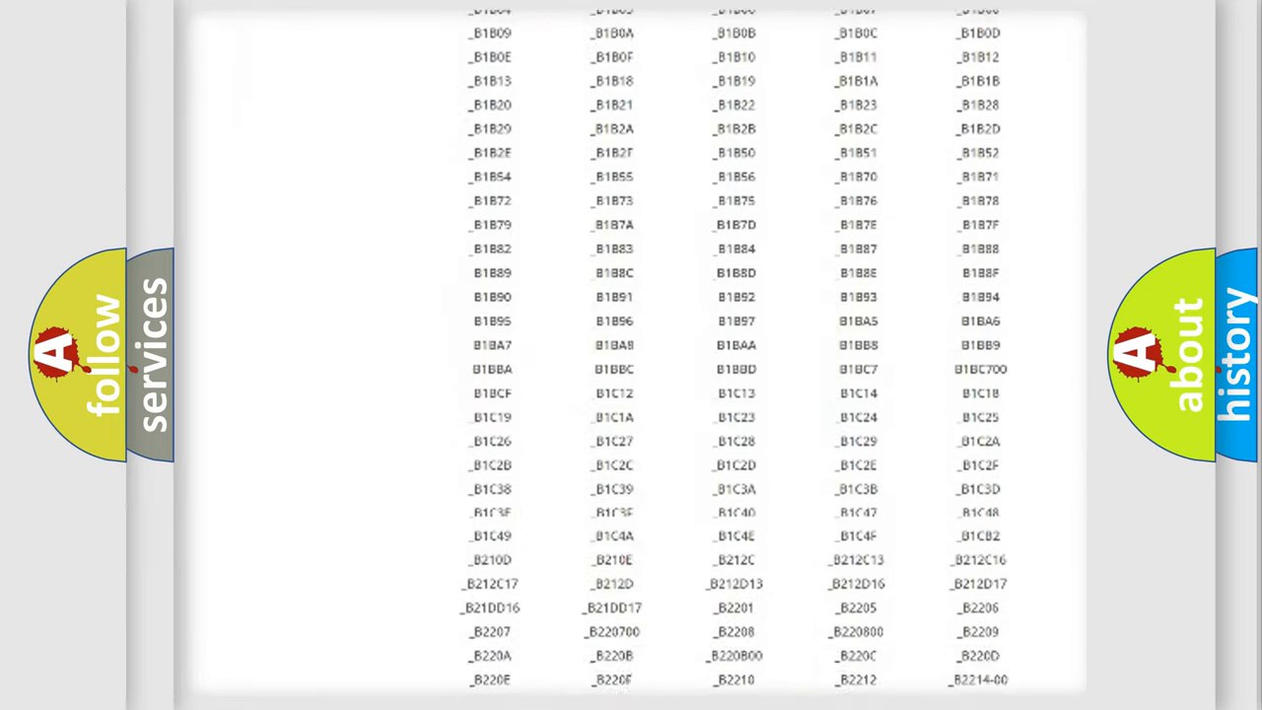
scroll("down", 3)
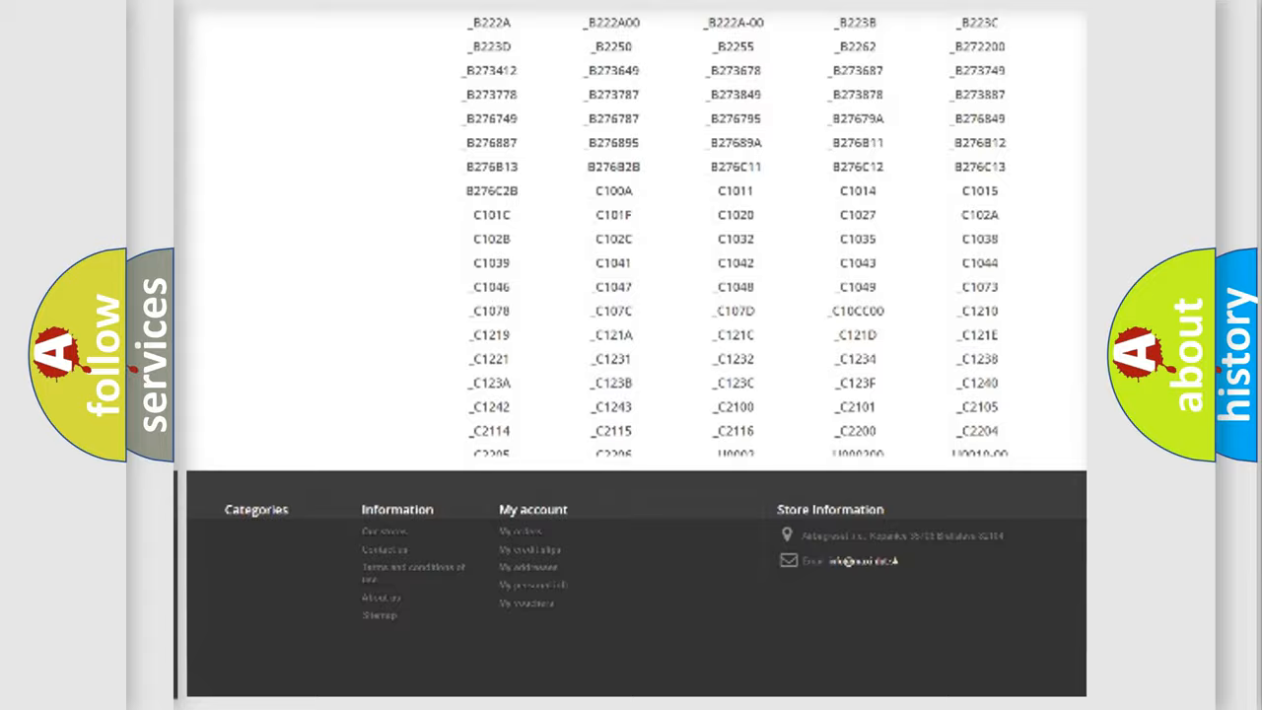
scroll("up", 3)
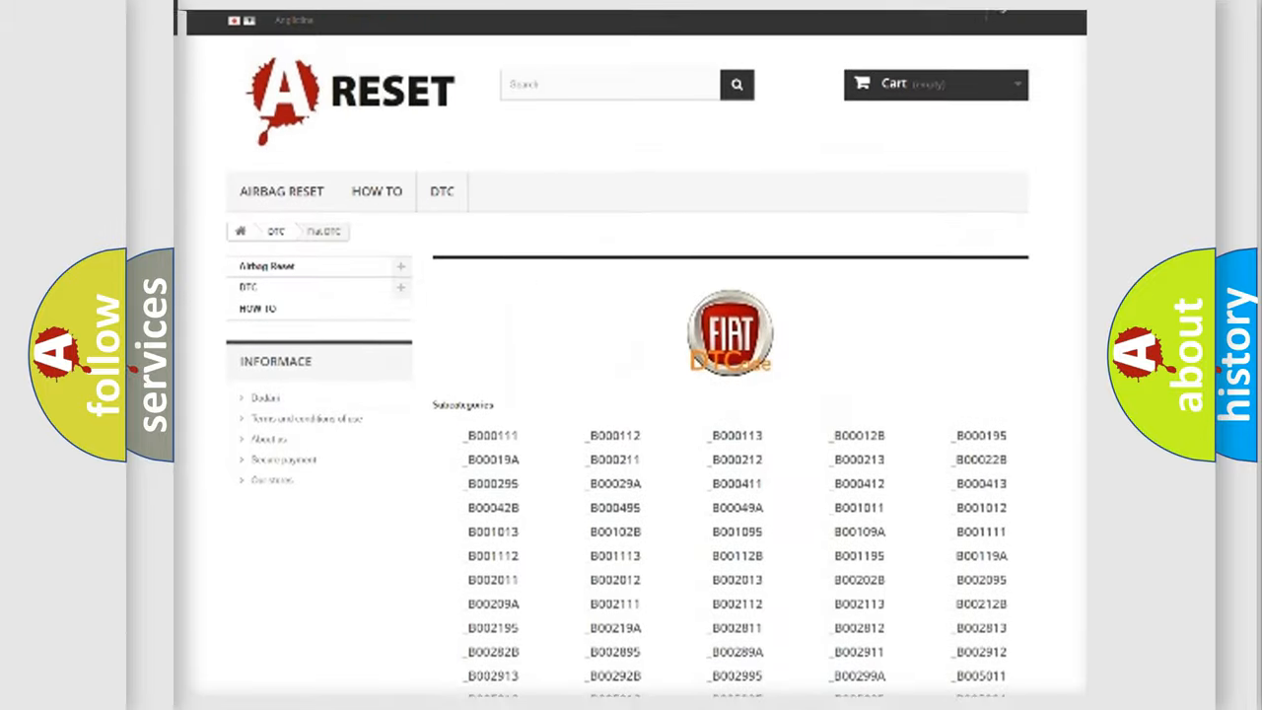